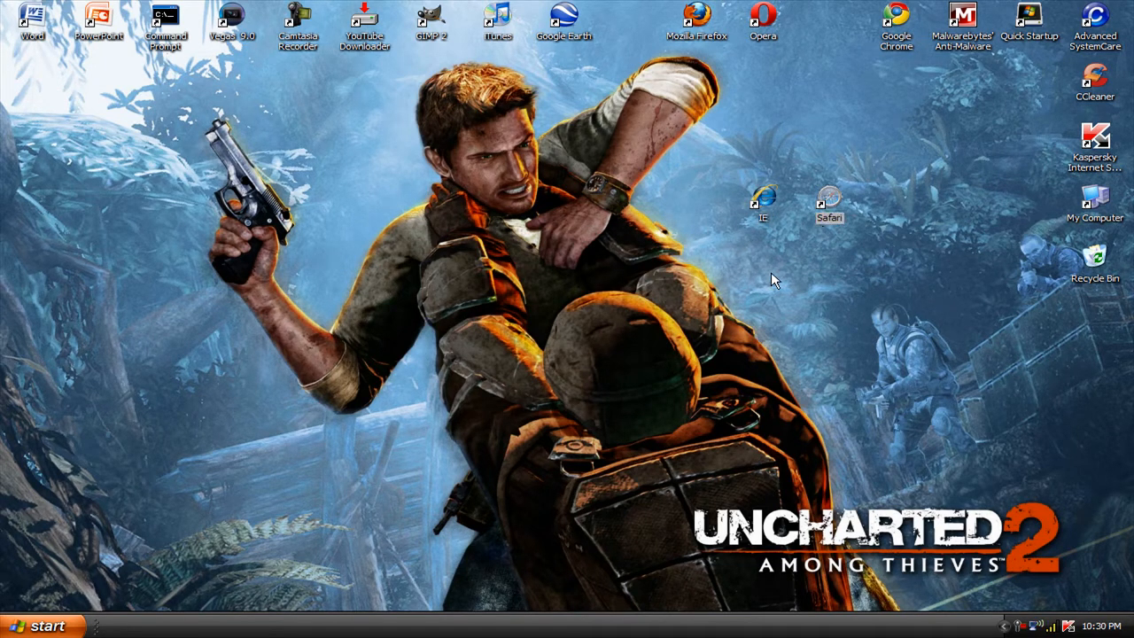
{"action": "mouse_move", "coordinate": [762, 195]}
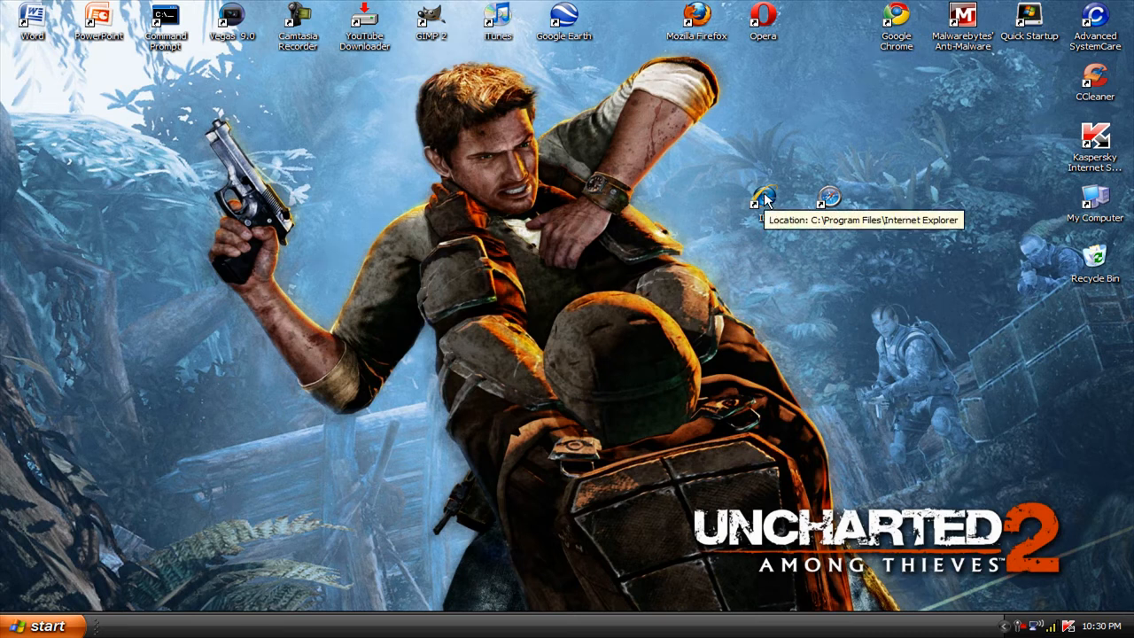
{"action": "mouse_move", "coordinate": [763, 203]}
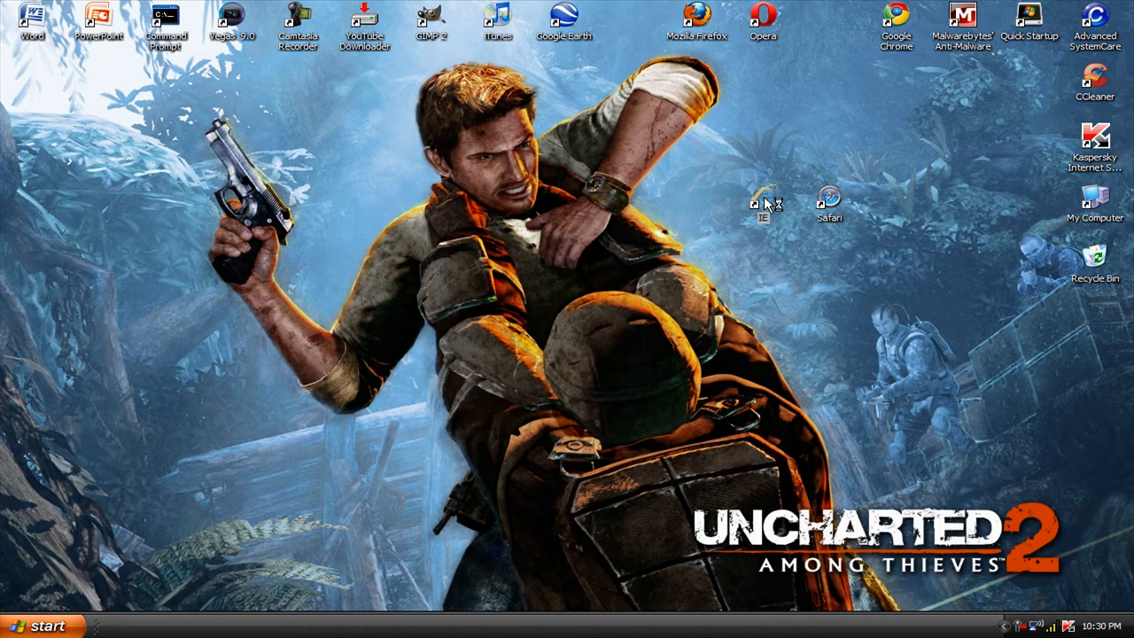
Launch Safari from its desktop shortcut so it opens on the Google home page
{"action": "double_click", "coordinate": [762, 204]}
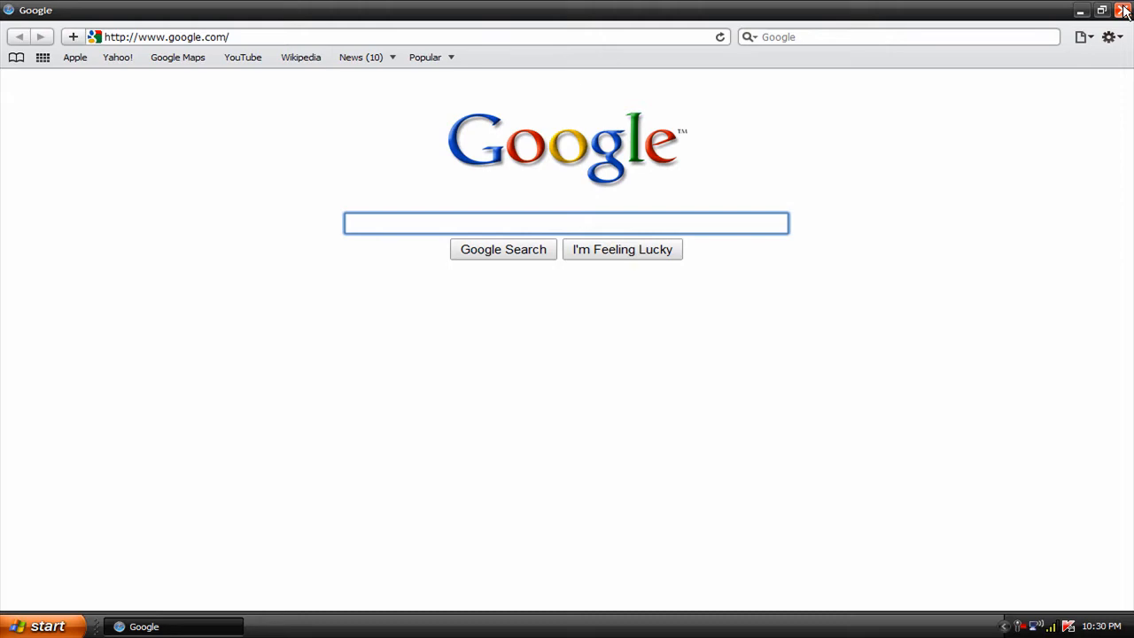
Minimize Safari and launch Internet Explorer from its desktop shortcut onto Google
{"action": "left_click", "coordinate": [1127, 11]}
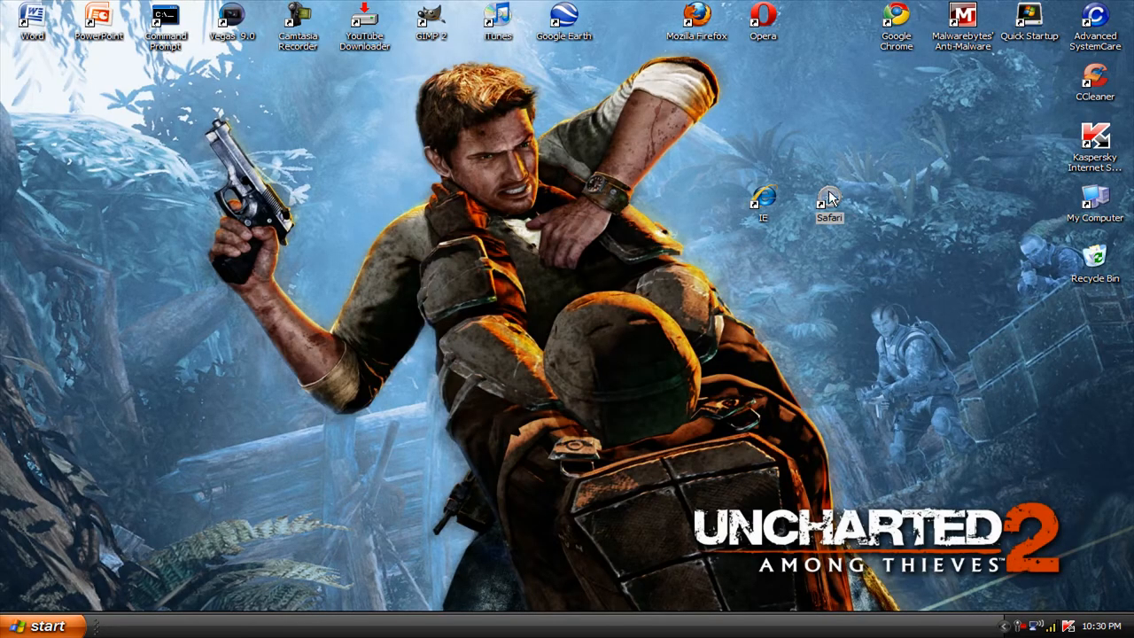
{"action": "mouse_move", "coordinate": [1098, 11]}
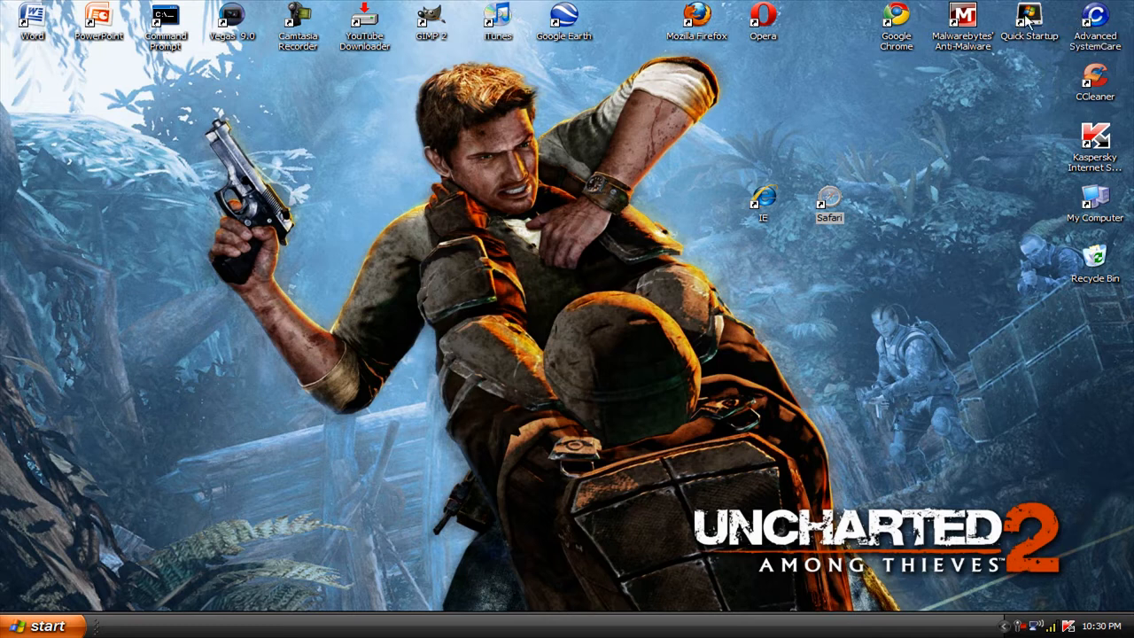
{"action": "mouse_move", "coordinate": [878, 199]}
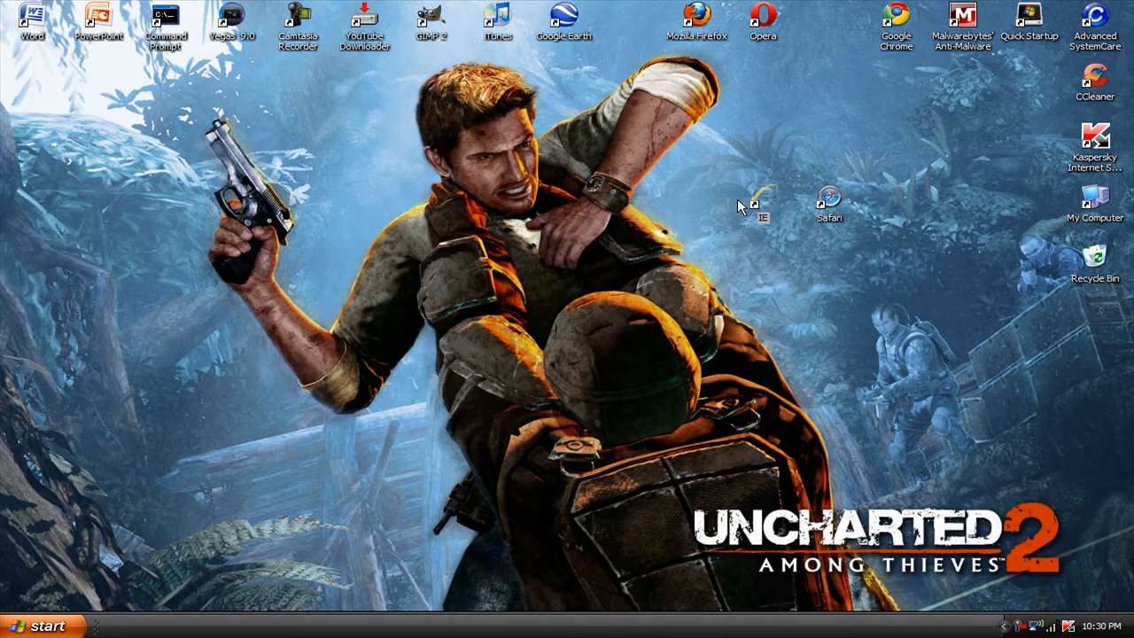
{"action": "double_click", "coordinate": [763, 205]}
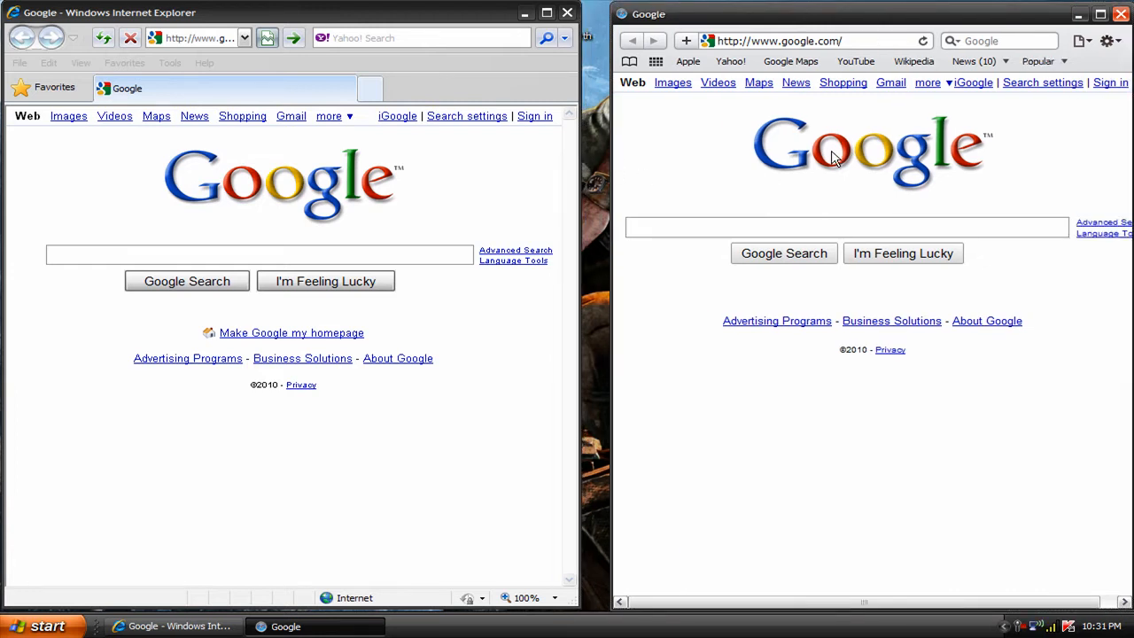
{"action": "mouse_move", "coordinate": [478, 60]}
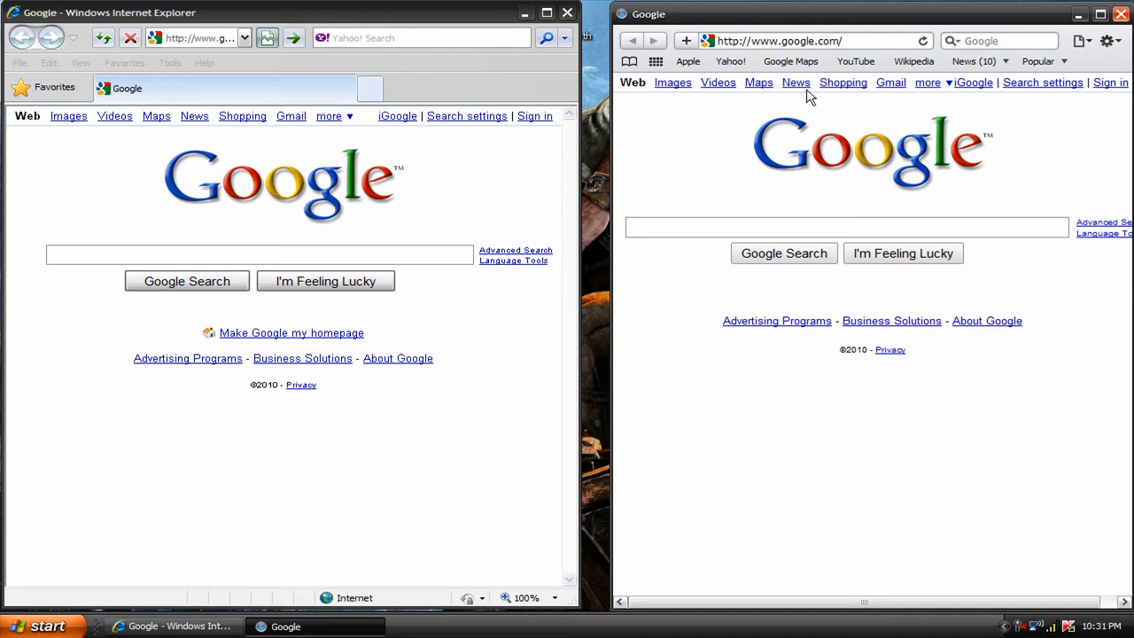
{"action": "mouse_move", "coordinate": [780, 145]}
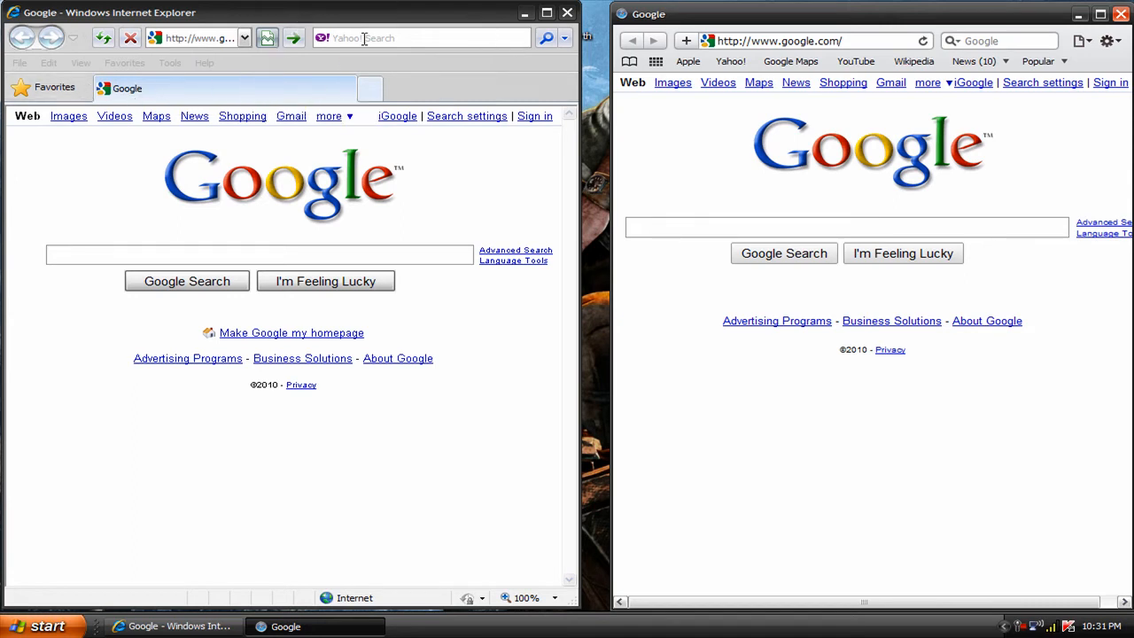
{"action": "mouse_move", "coordinate": [398, 597]}
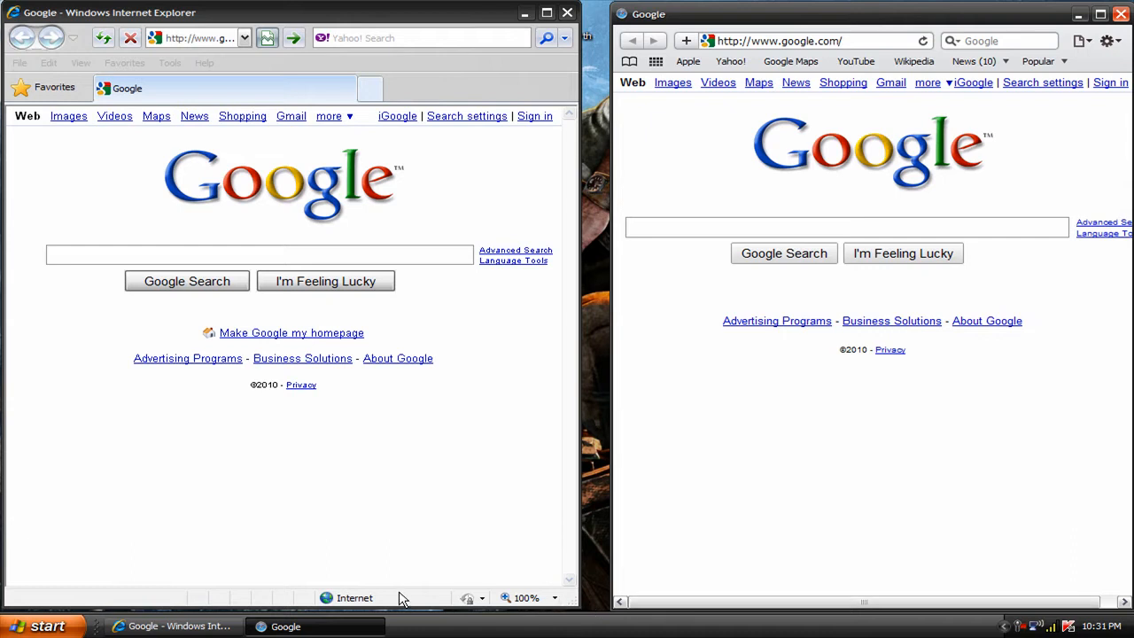
{"action": "mouse_move", "coordinate": [818, 499]}
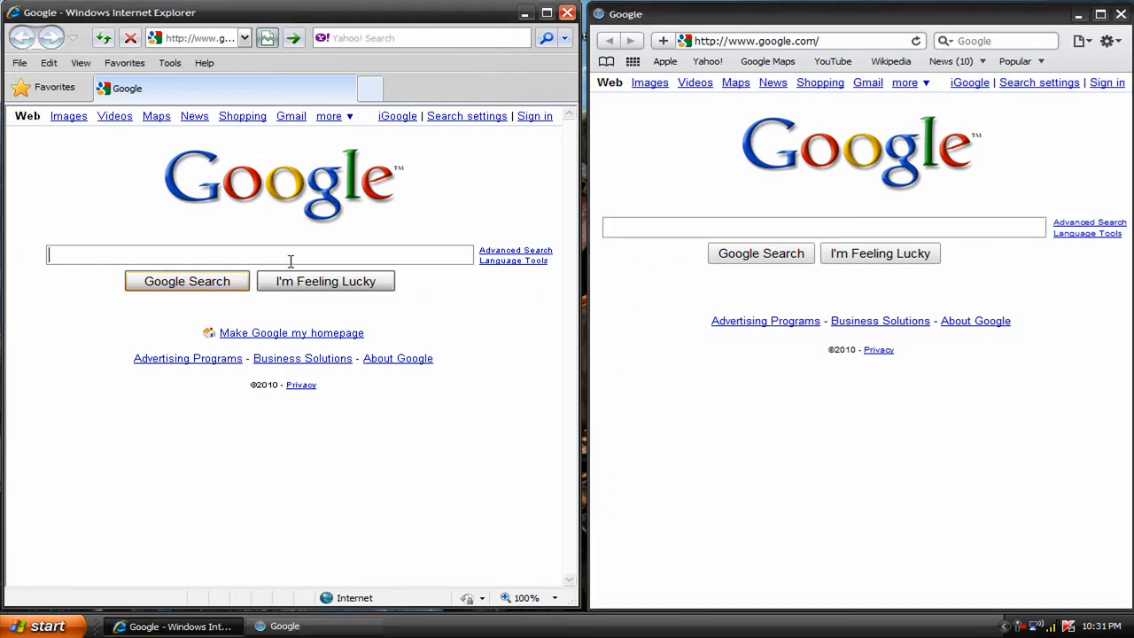
{"action": "left_click", "coordinate": [822, 227]}
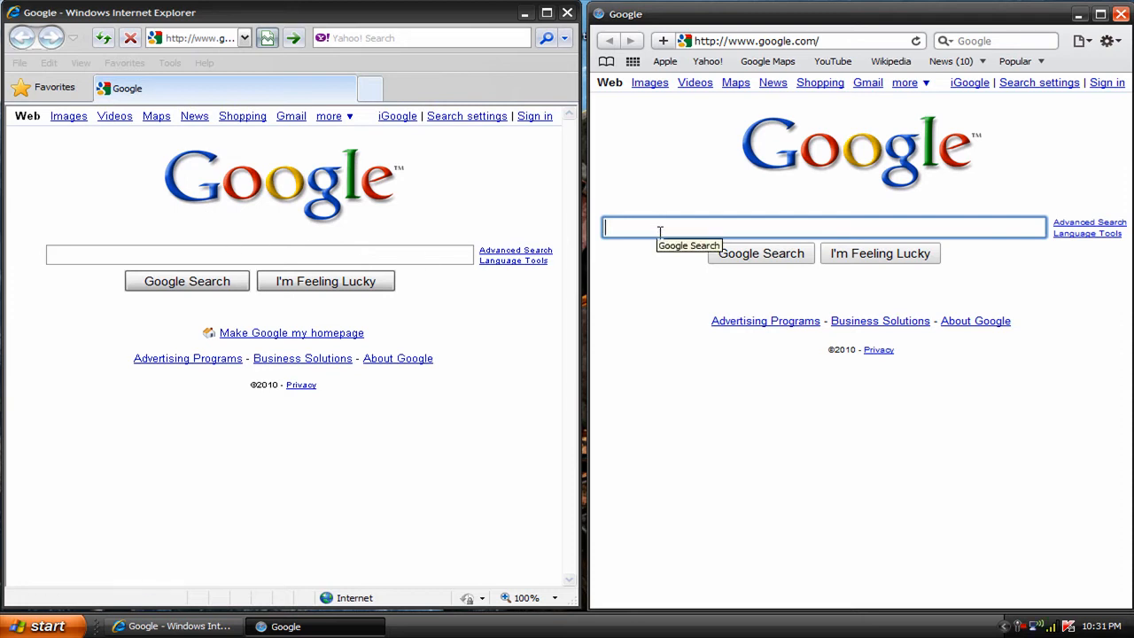
{"action": "mouse_move", "coordinate": [696, 83]}
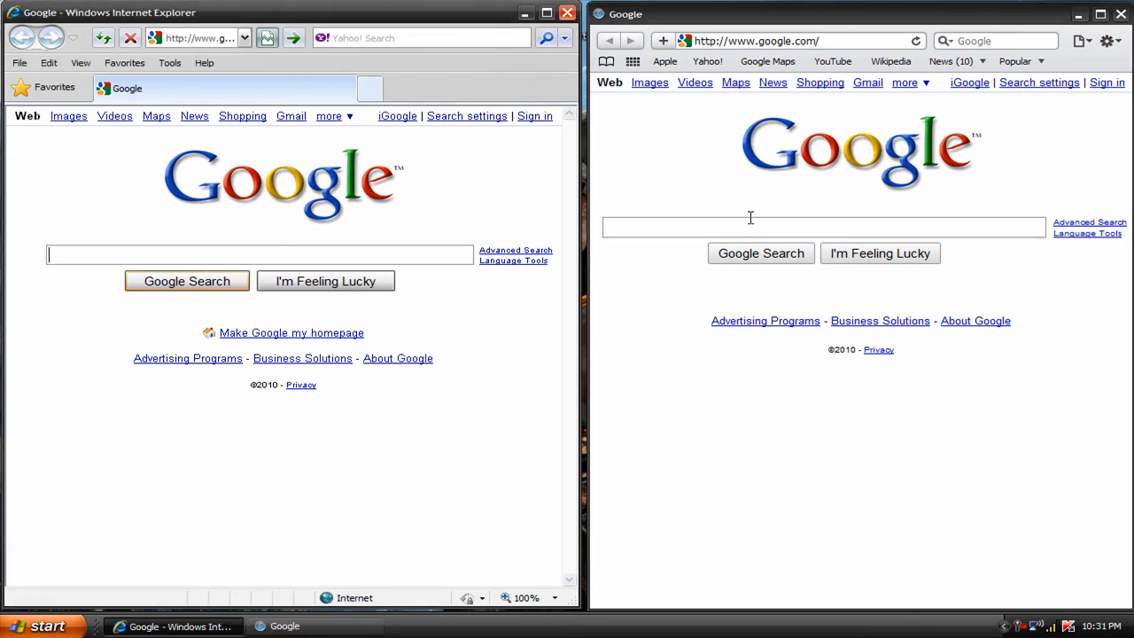
{"action": "left_click", "coordinate": [822, 227]}
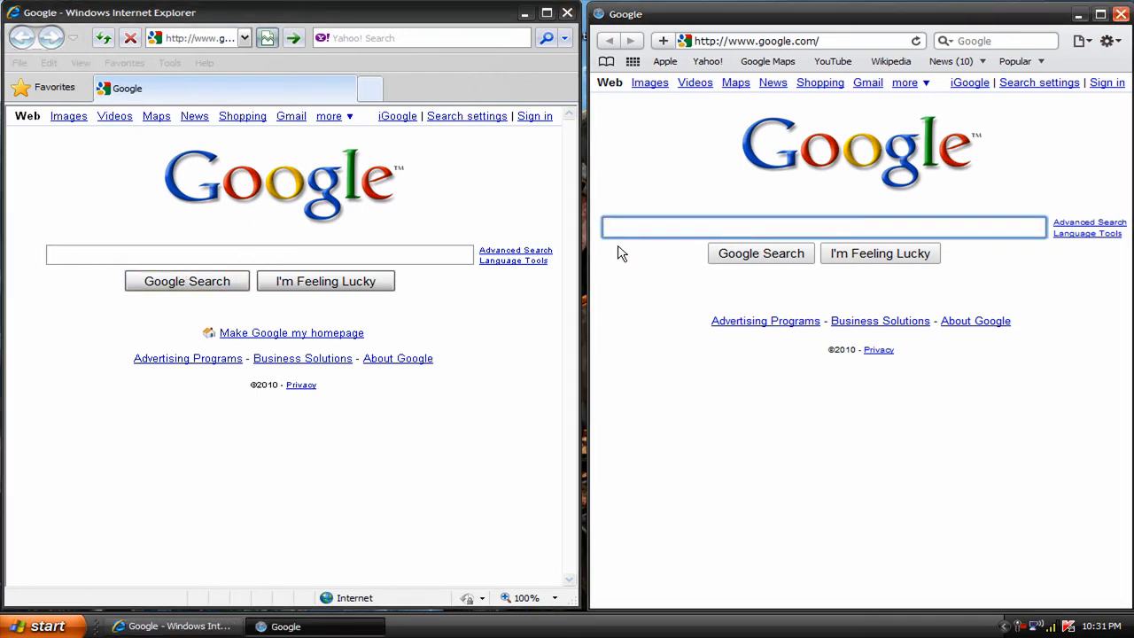
{"action": "type", "text": "h"}
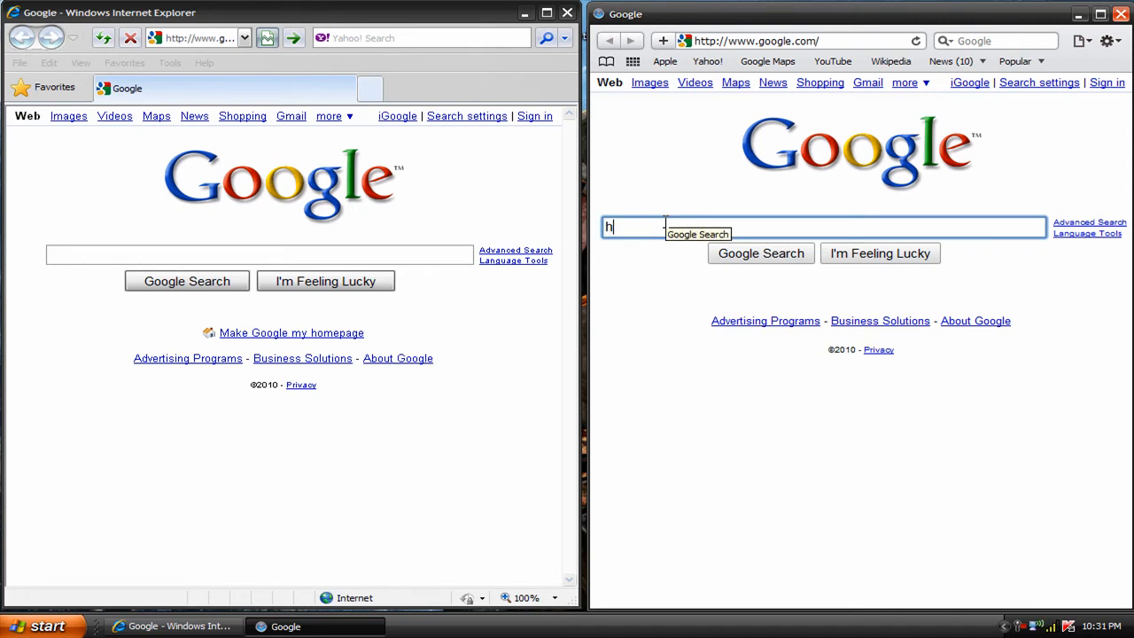
{"action": "type", "text": "h"}
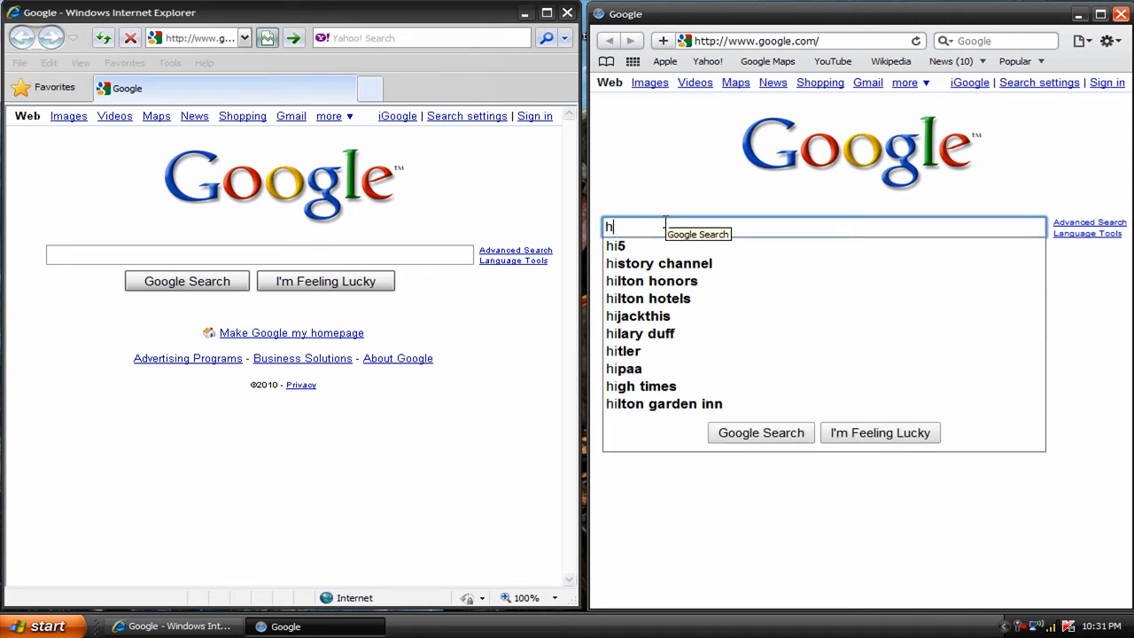
{"action": "type", "text": "i"}
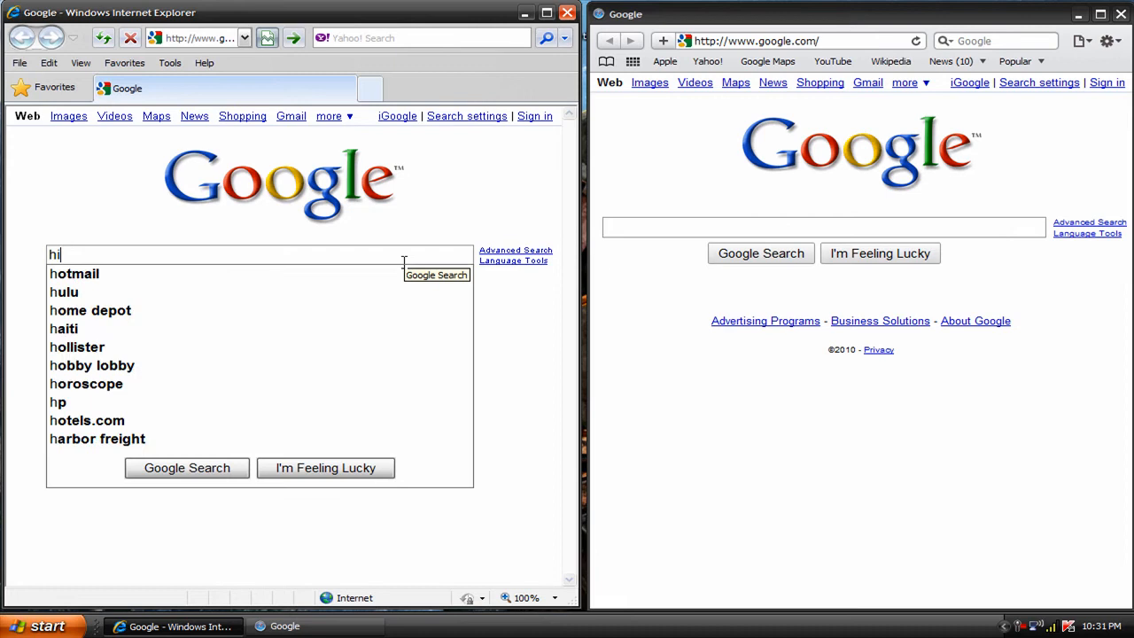
{"action": "key", "text": "backspace"}
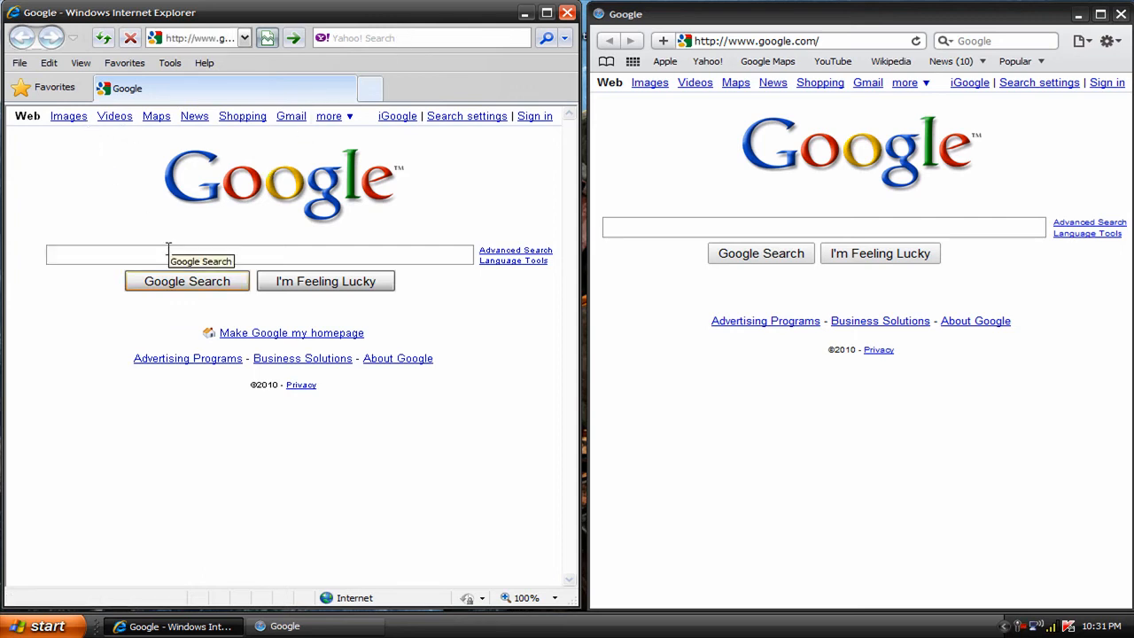
{"action": "type", "text": "ha"}
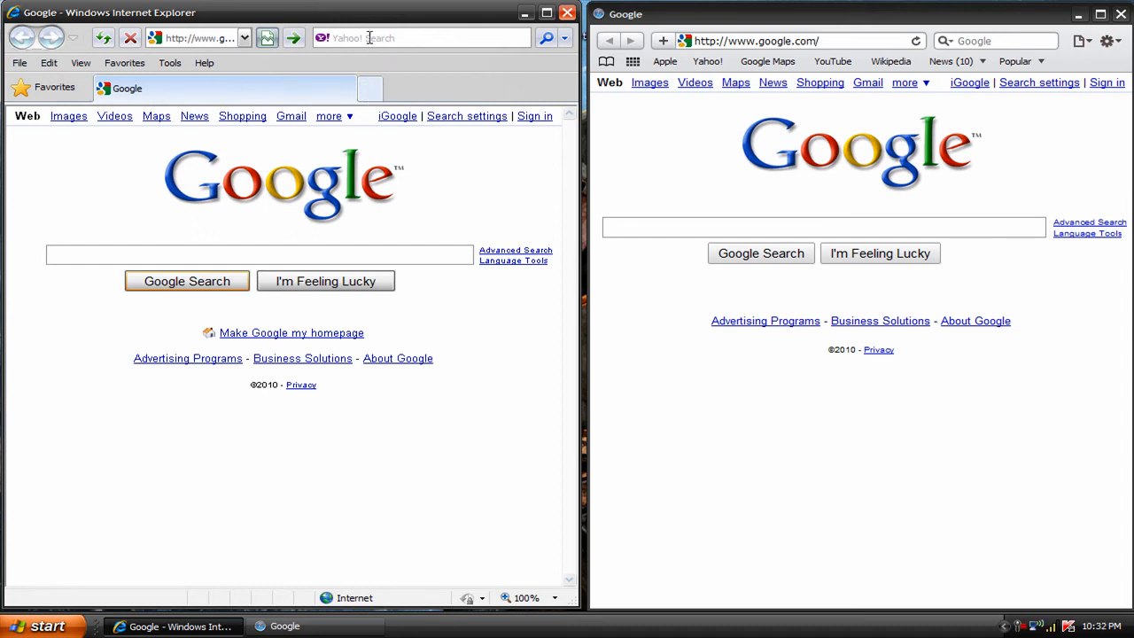
{"action": "left_click", "coordinate": [257, 255]}
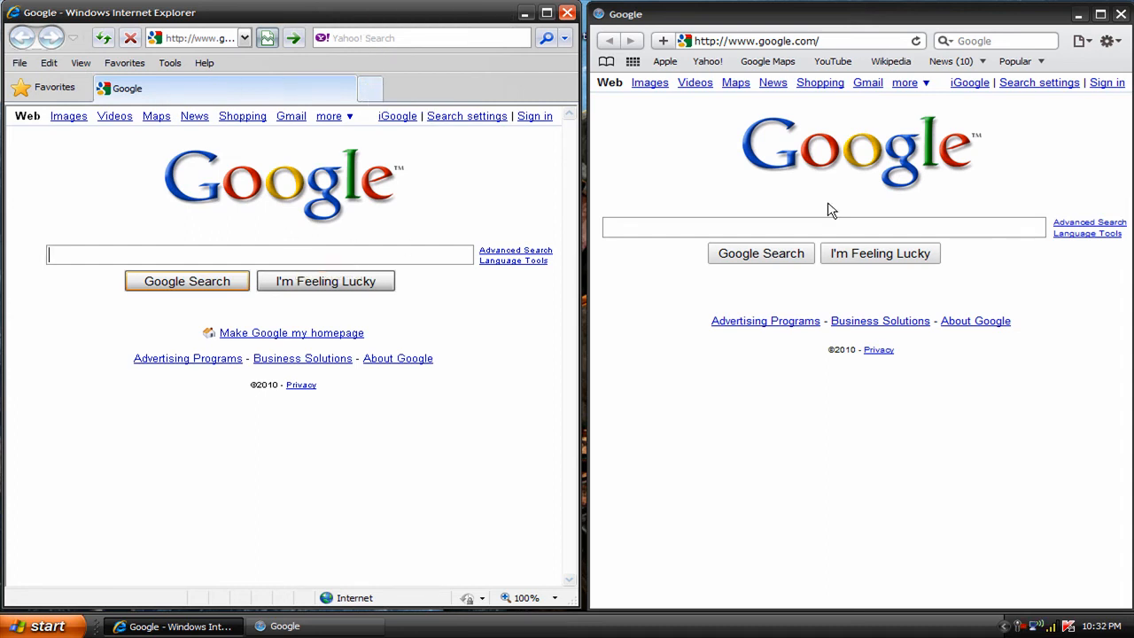
{"action": "left_click", "coordinate": [823, 227]}
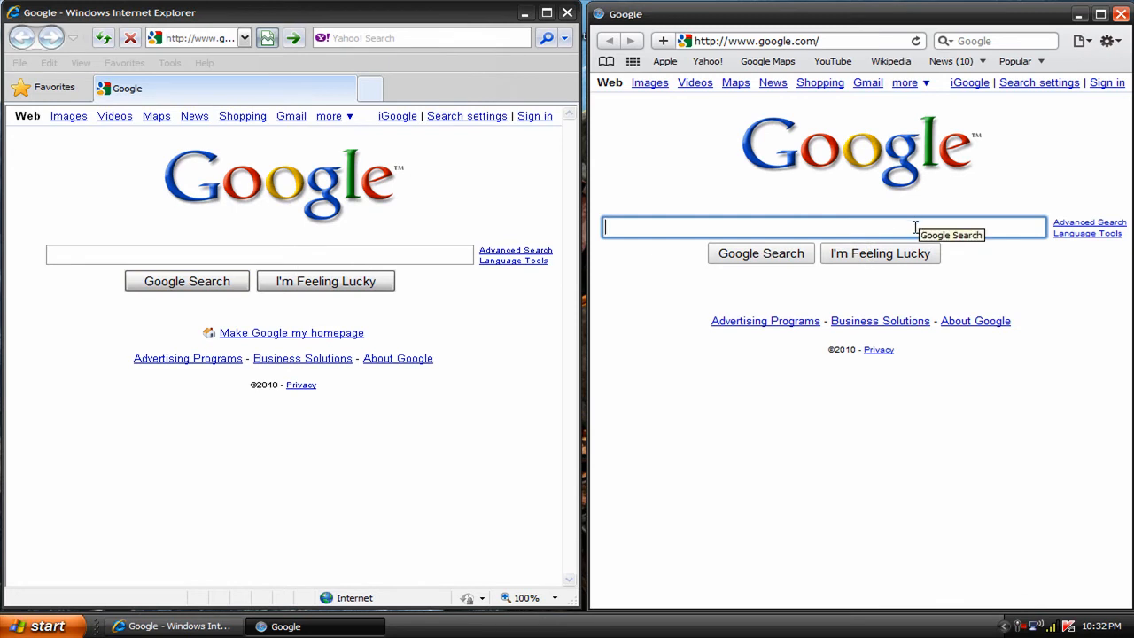
{"action": "mouse_move", "coordinate": [620, 316]}
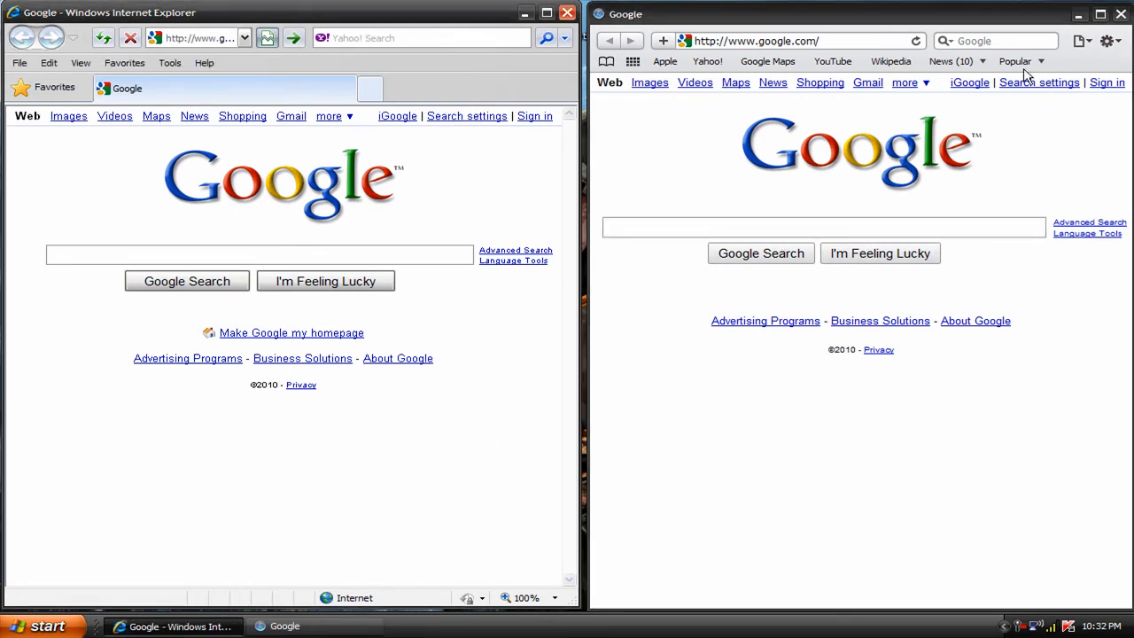
{"action": "mouse_move", "coordinate": [1055, 96]}
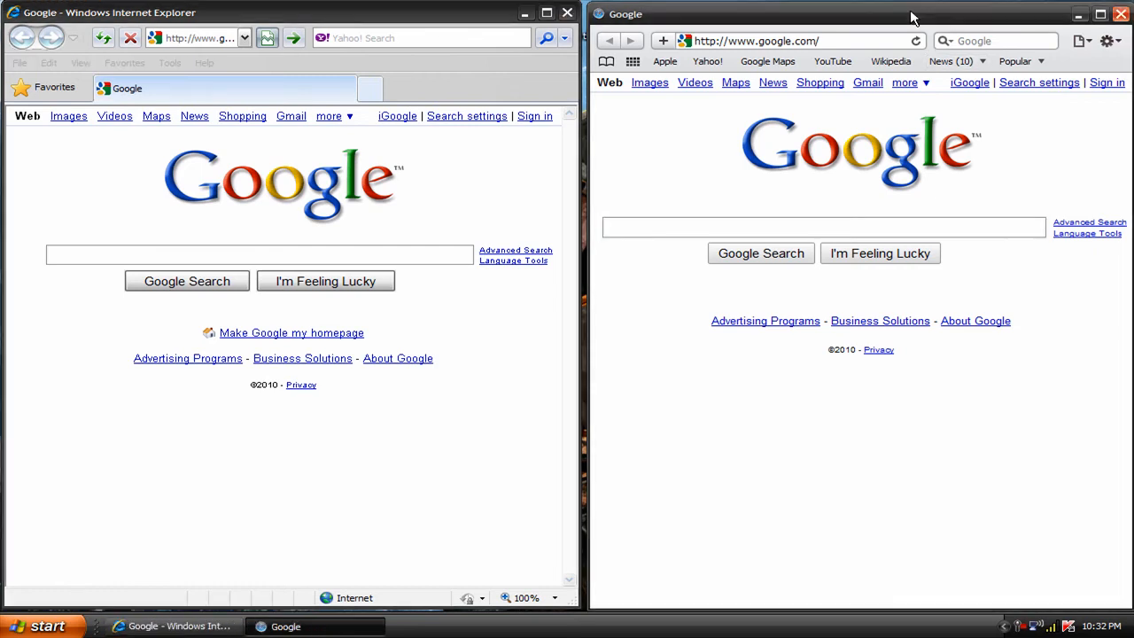
{"action": "left_click", "coordinate": [822, 227]}
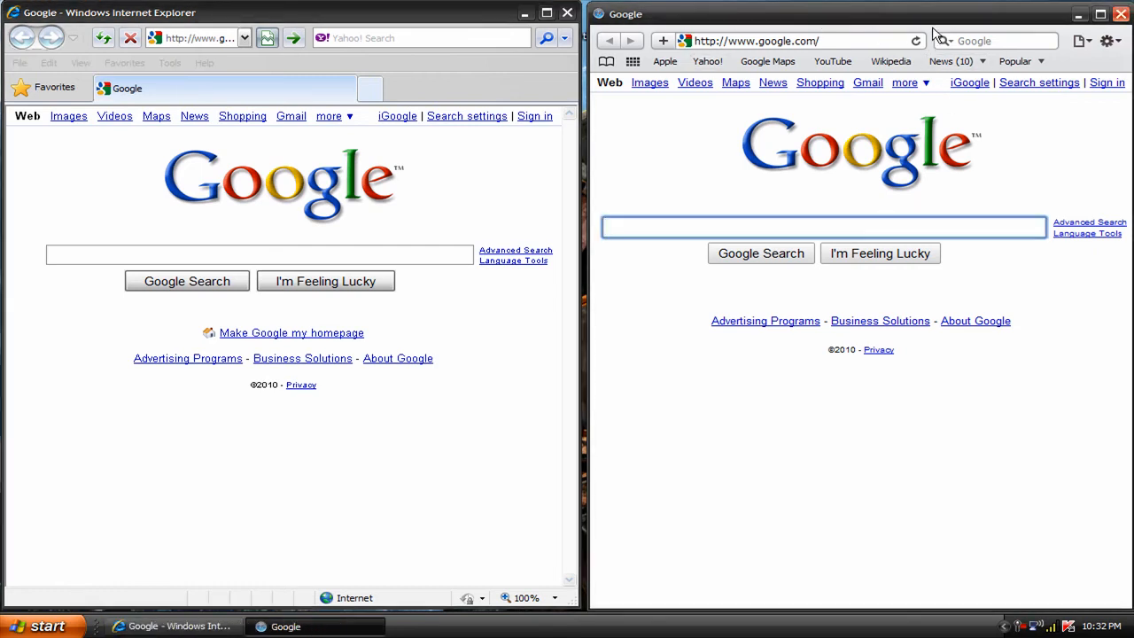
{"action": "left_click", "coordinate": [822, 226]}
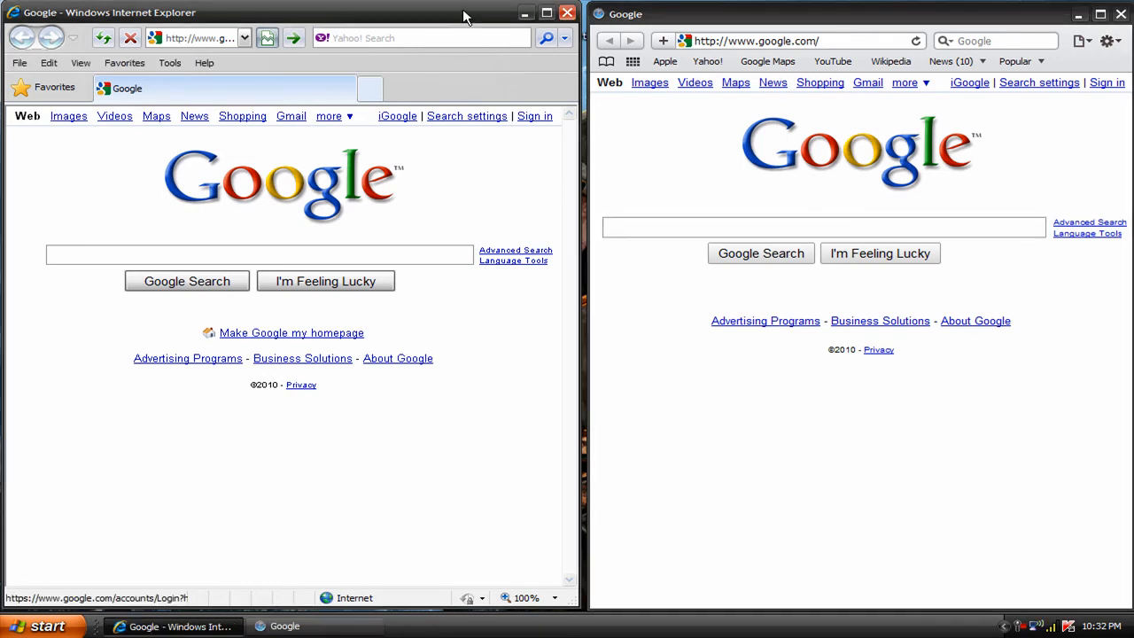
{"action": "left_click", "coordinate": [822, 227]}
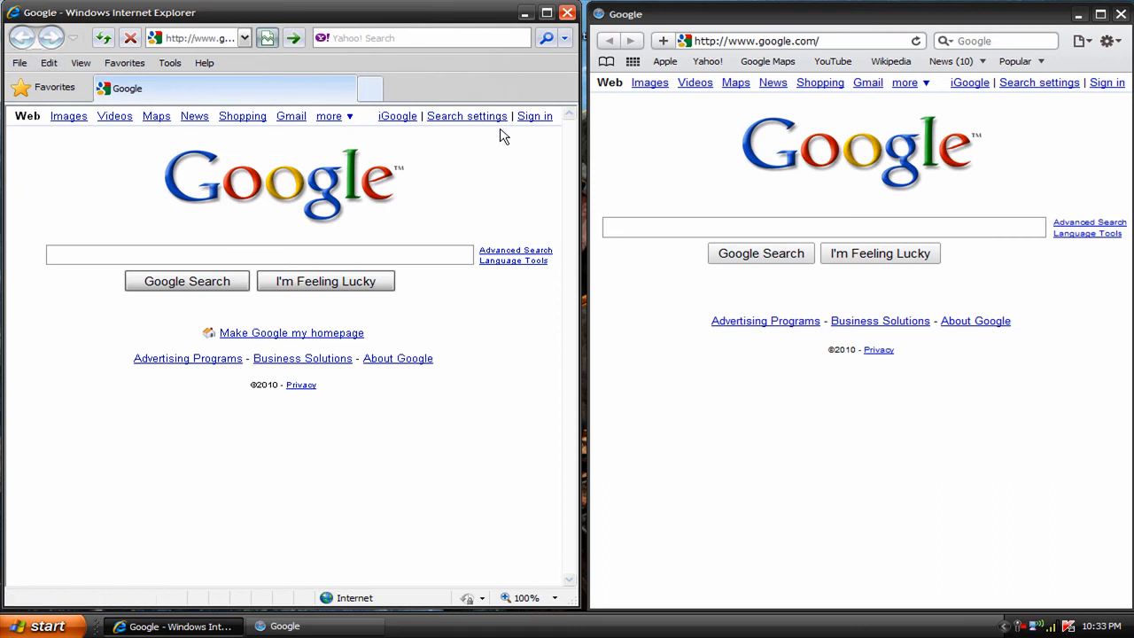
{"action": "mouse_move", "coordinate": [425, 84]}
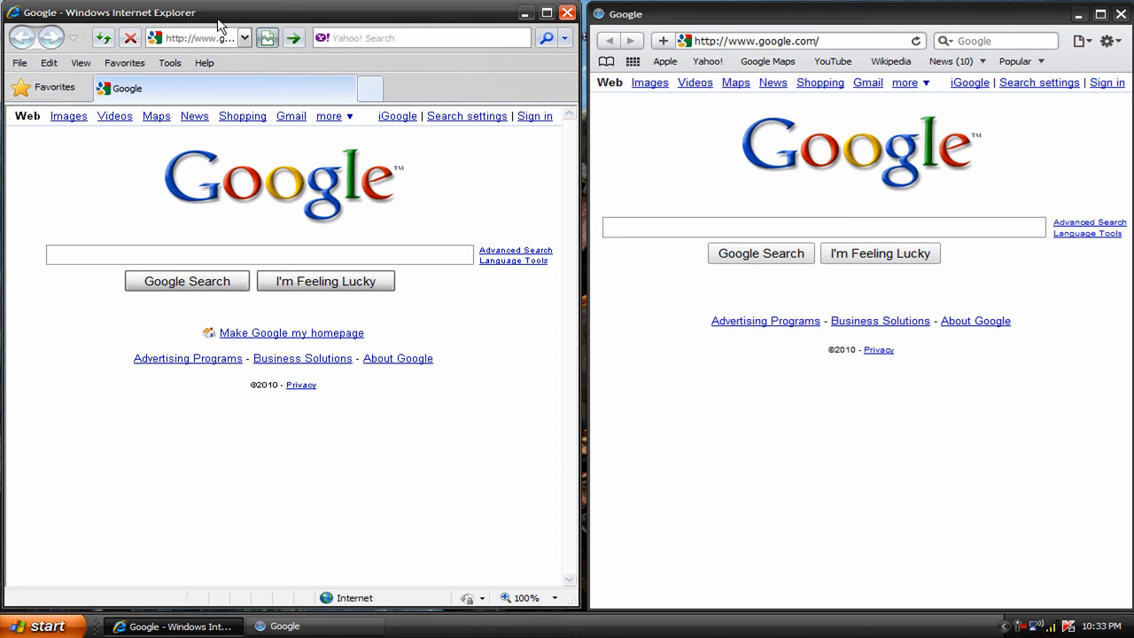
{"action": "mouse_move", "coordinate": [953, 60]}
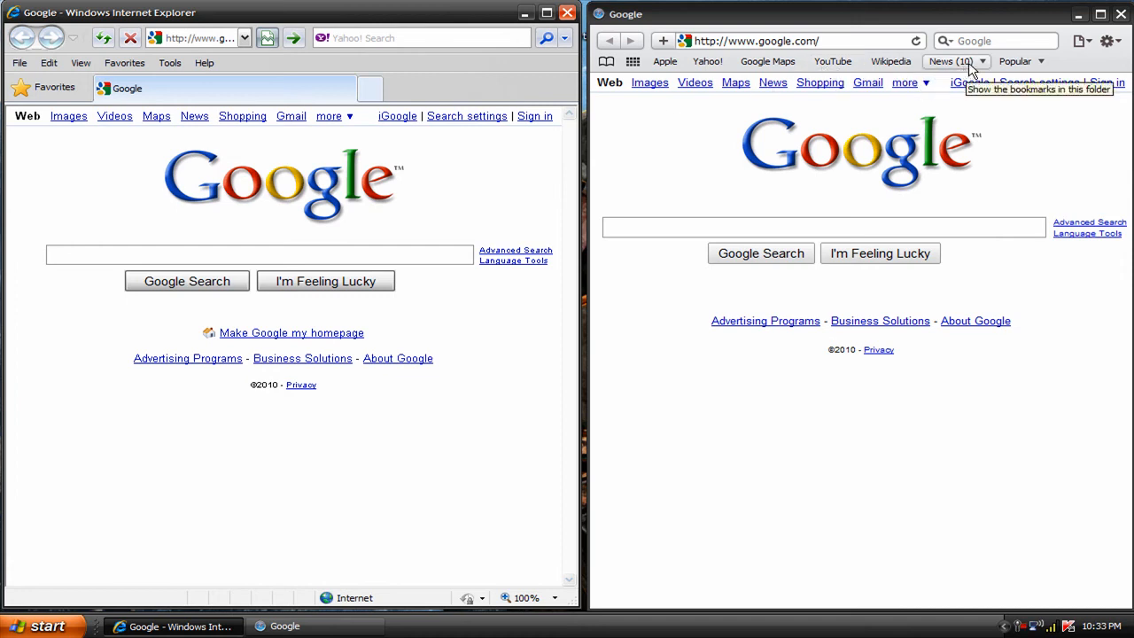
{"action": "mouse_move", "coordinate": [832, 60]}
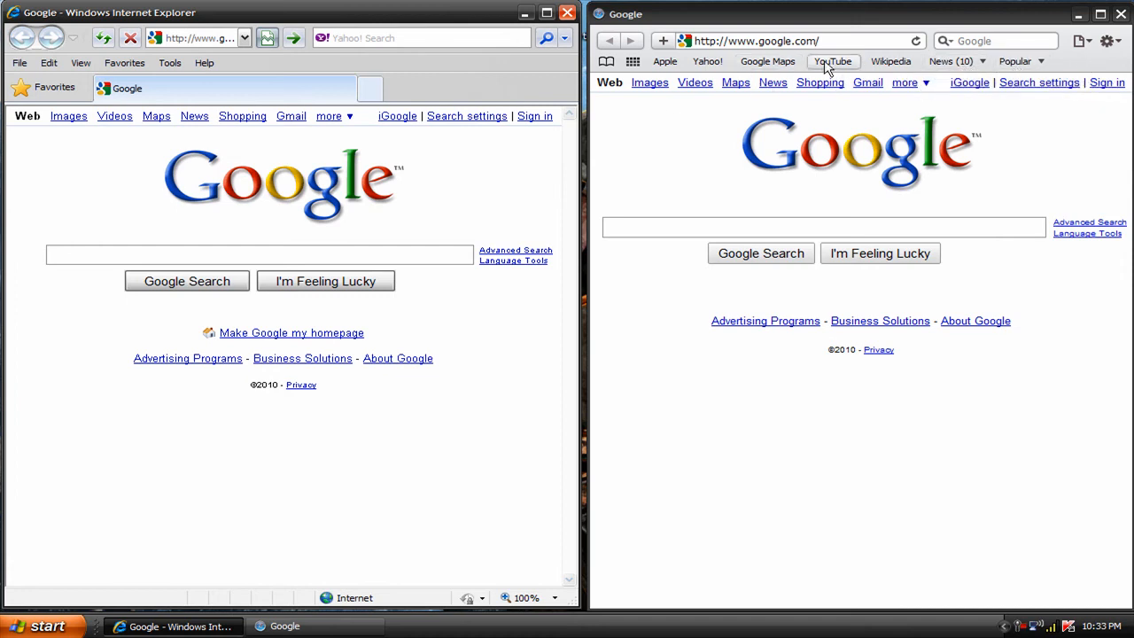
{"action": "mouse_move", "coordinate": [833, 60]}
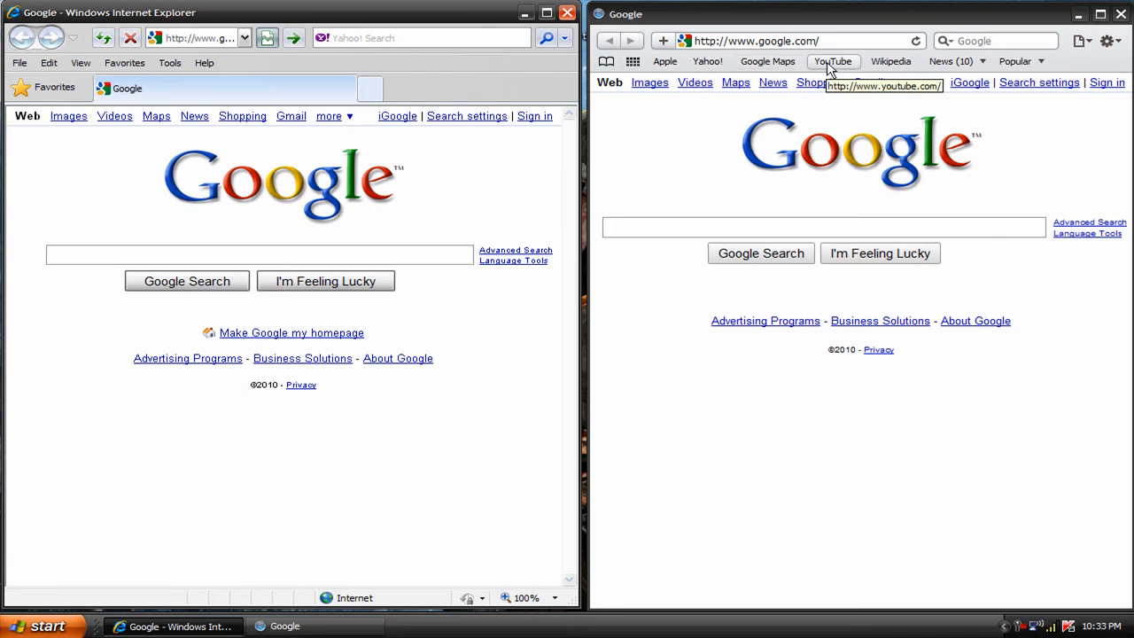
{"action": "mouse_move", "coordinate": [769, 60]}
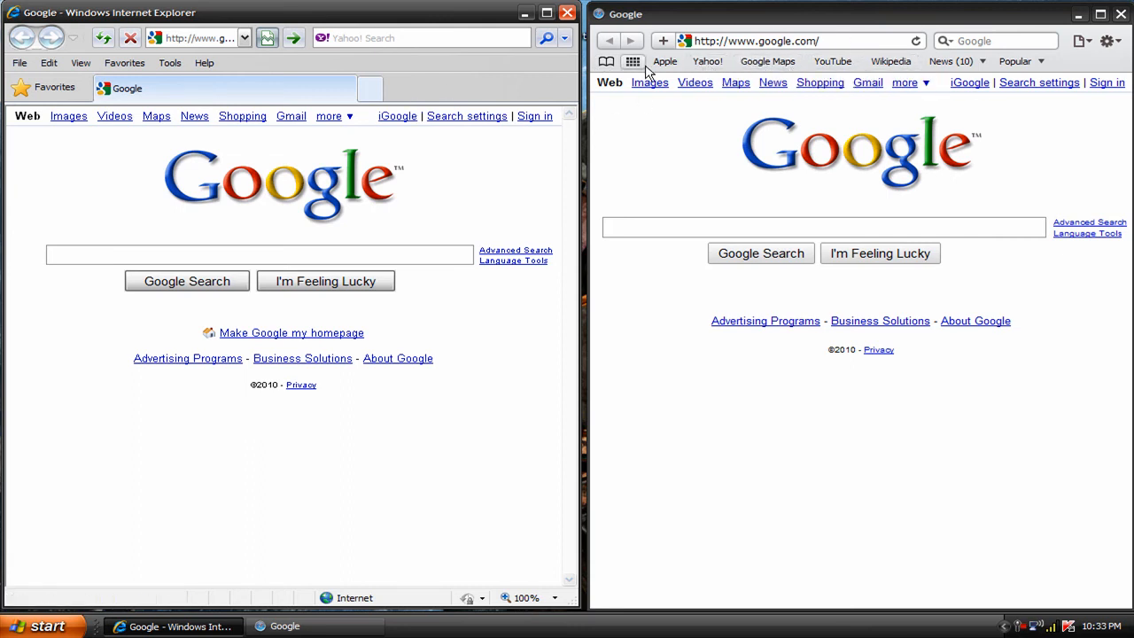
Add a second IE tab on the New Tab page, then return focus to Safari
{"action": "left_click", "coordinate": [768, 60]}
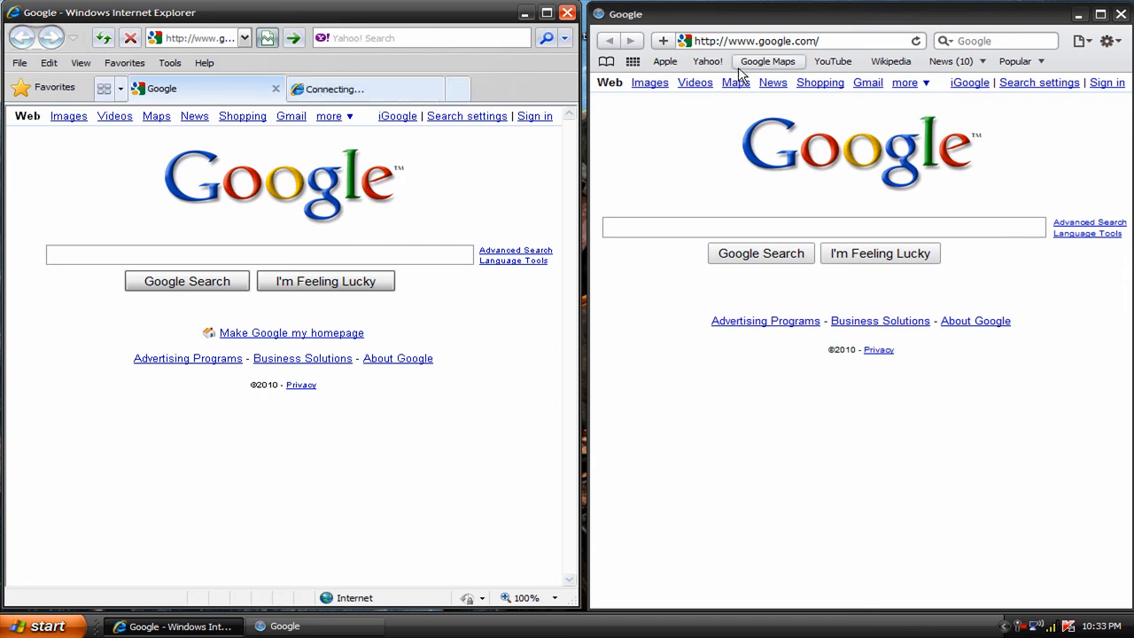
{"action": "left_click", "coordinate": [363, 88]}
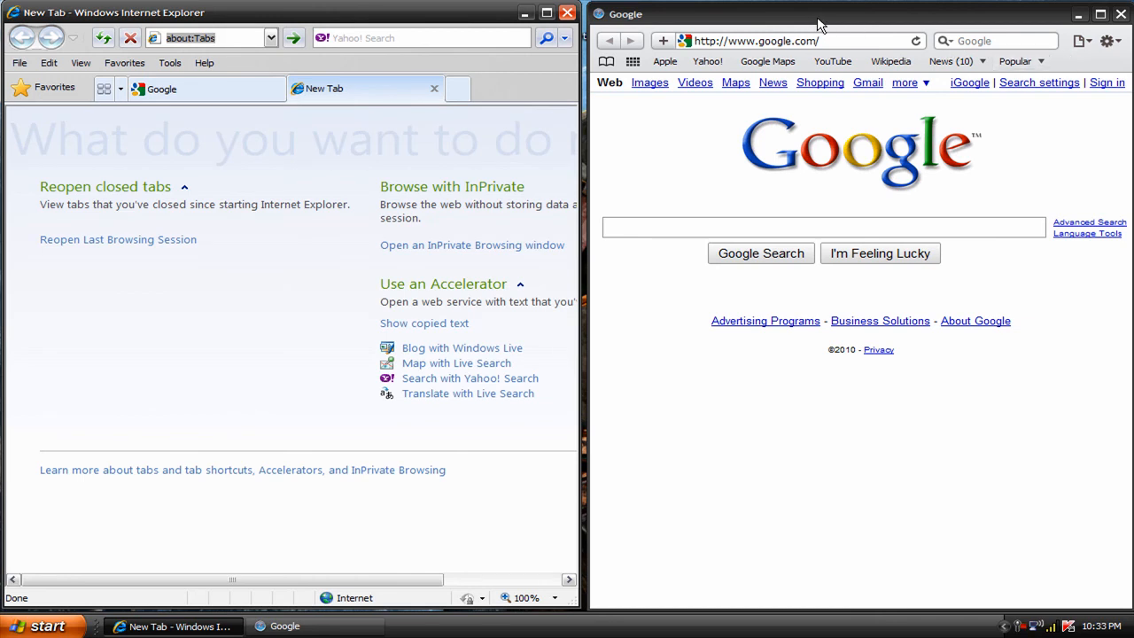
{"action": "left_click", "coordinate": [815, 227]}
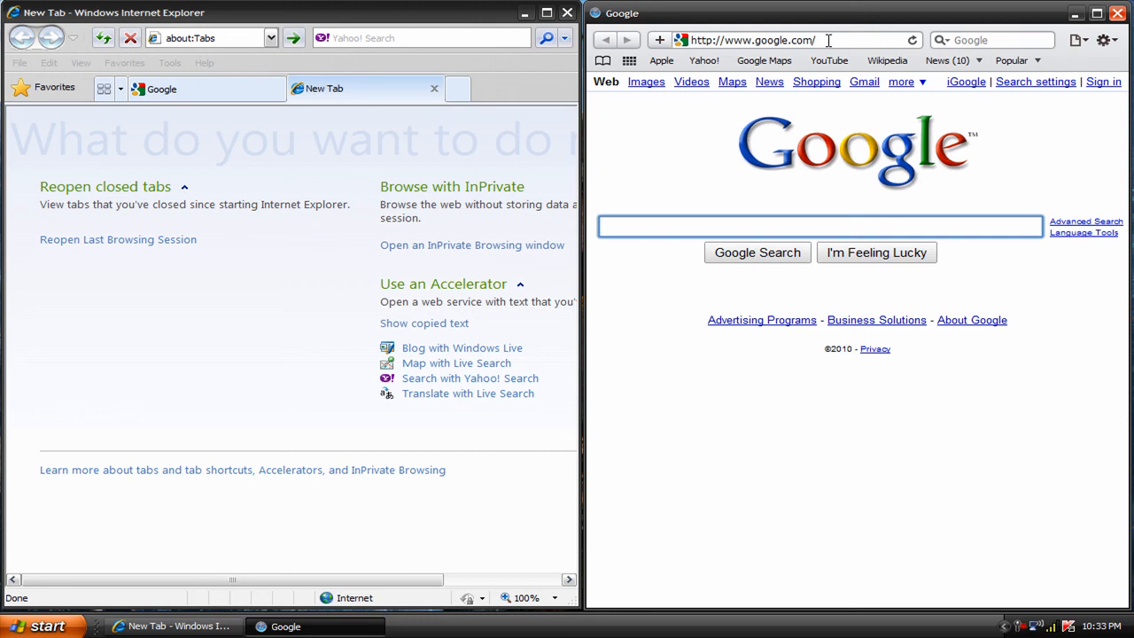
{"action": "mouse_move", "coordinate": [629, 60]}
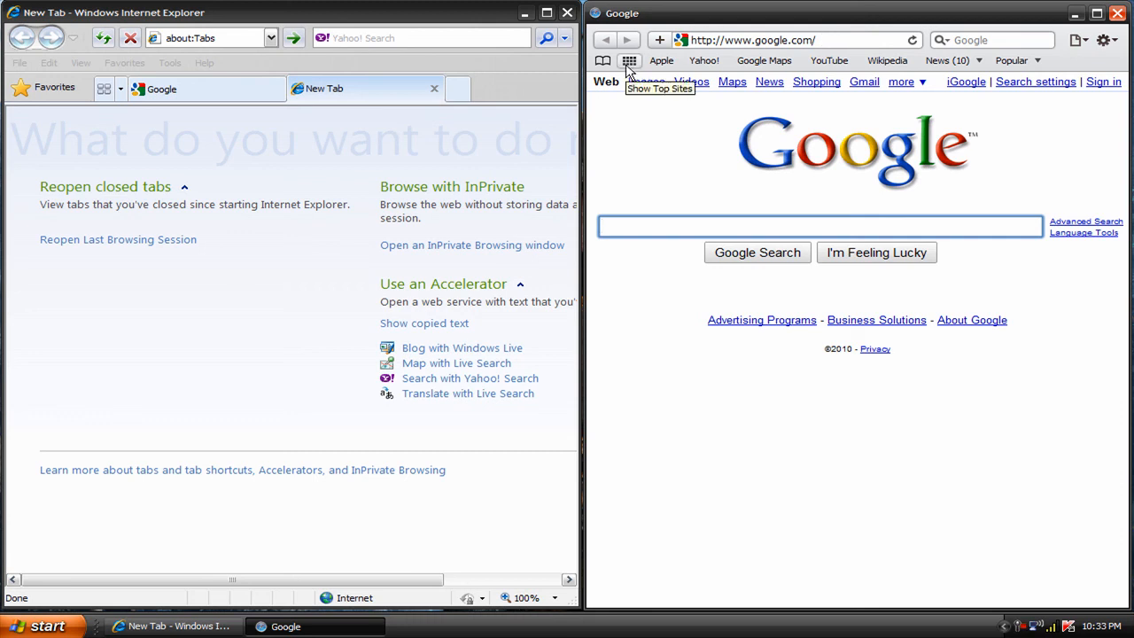
Show Top Sites, then Safari's History view listing today's Google and Apple visits
{"action": "left_click", "coordinate": [628, 61]}
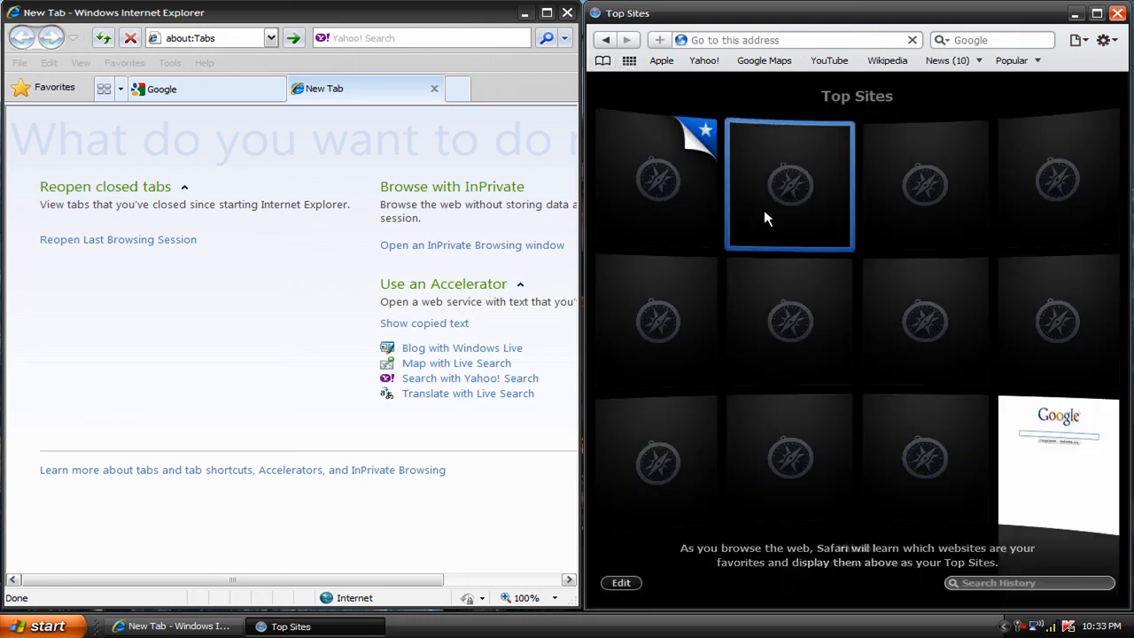
{"action": "left_click", "coordinate": [602, 60]}
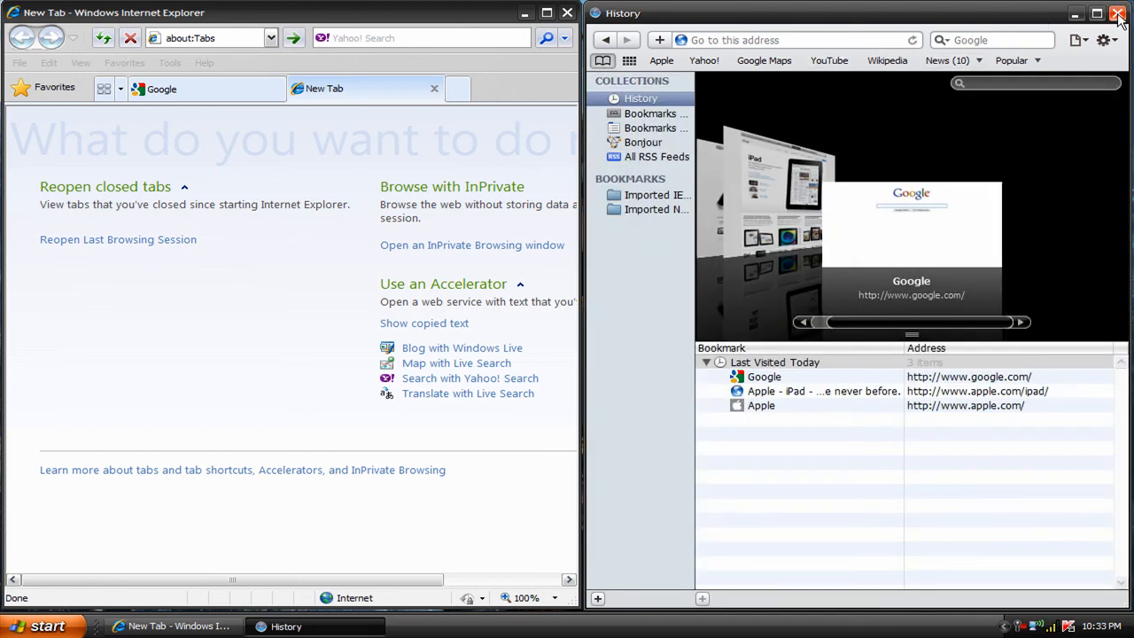
{"action": "mouse_move", "coordinate": [1077, 39]}
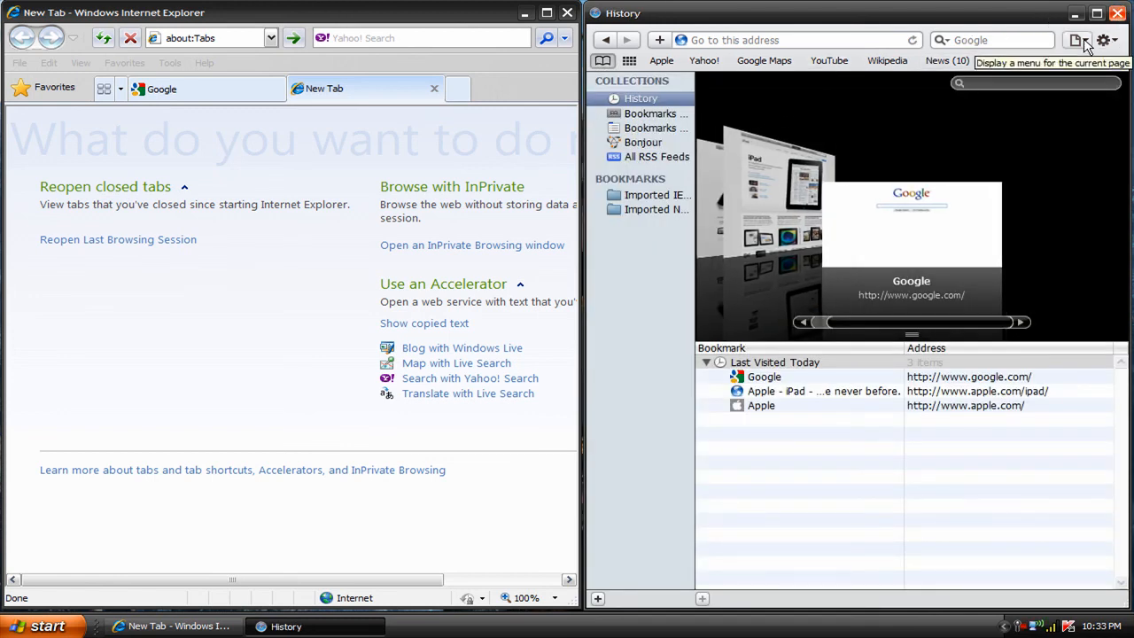